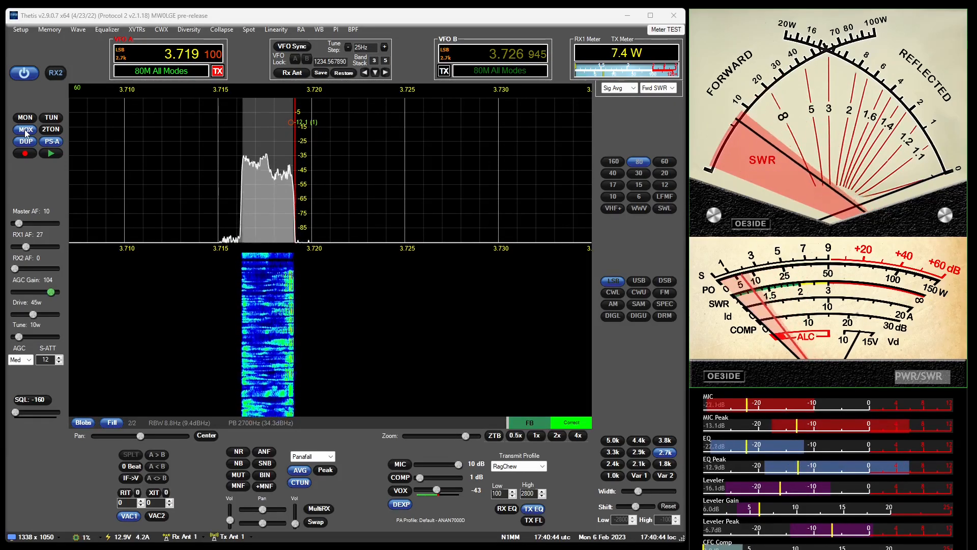
Step: Turn off MOX to end the 80 m LSB transmission and resume receiving with RX meters
click(24, 129)
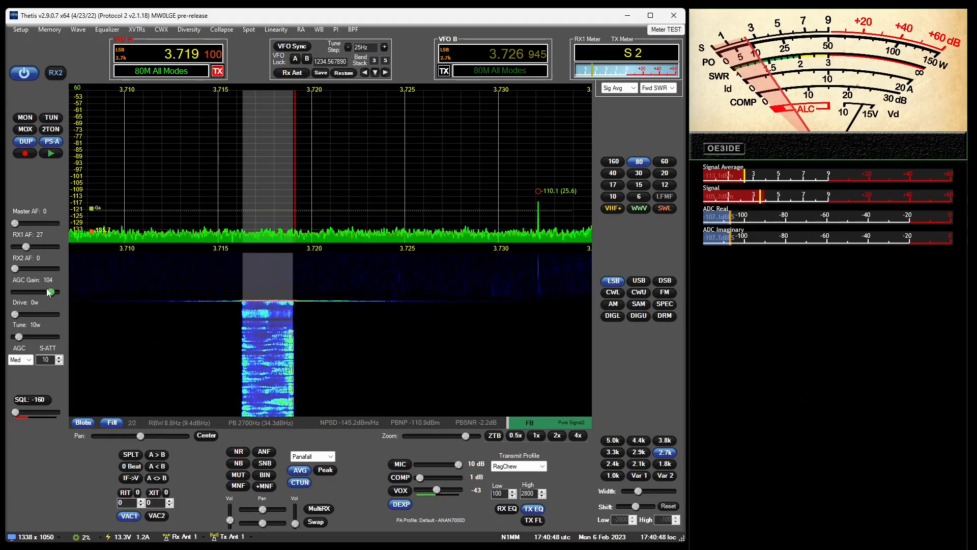
mouse_move(50, 292)
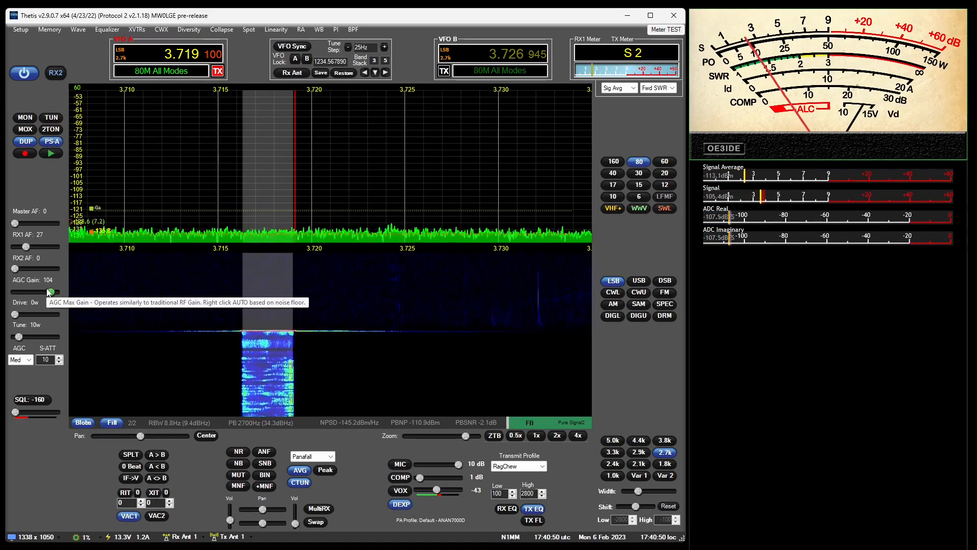